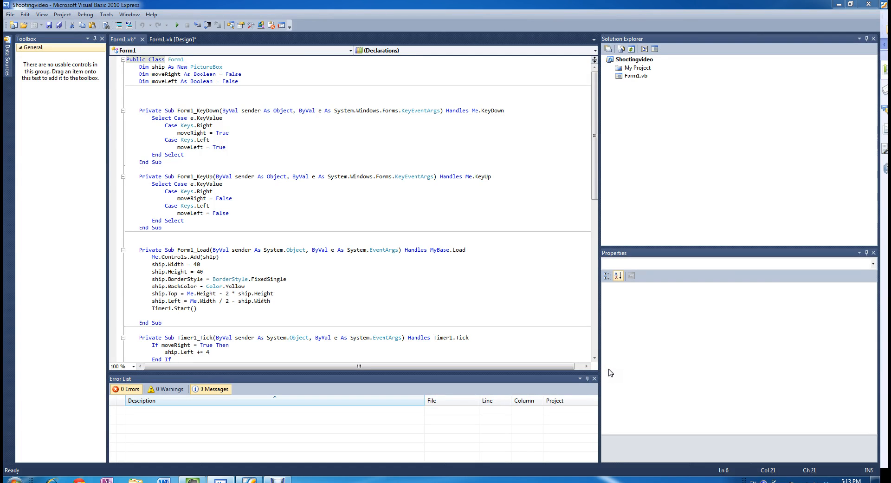
mouse_move(569, 340)
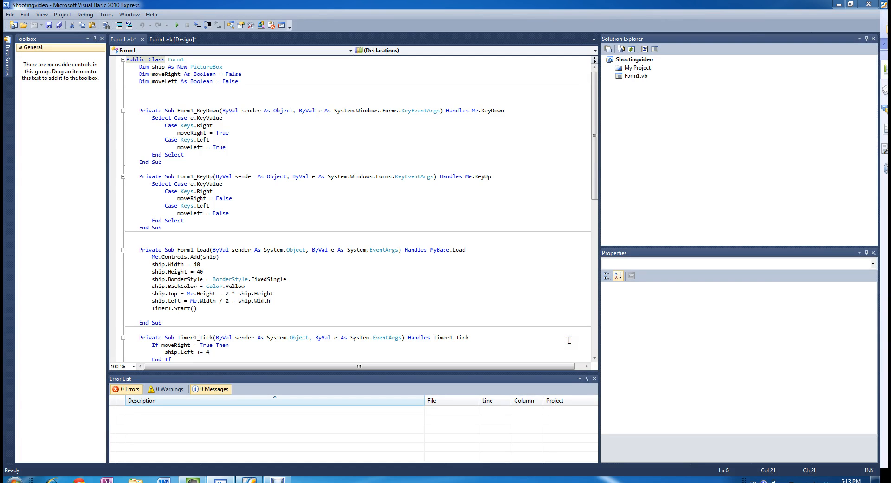
mouse_move(470, 288)
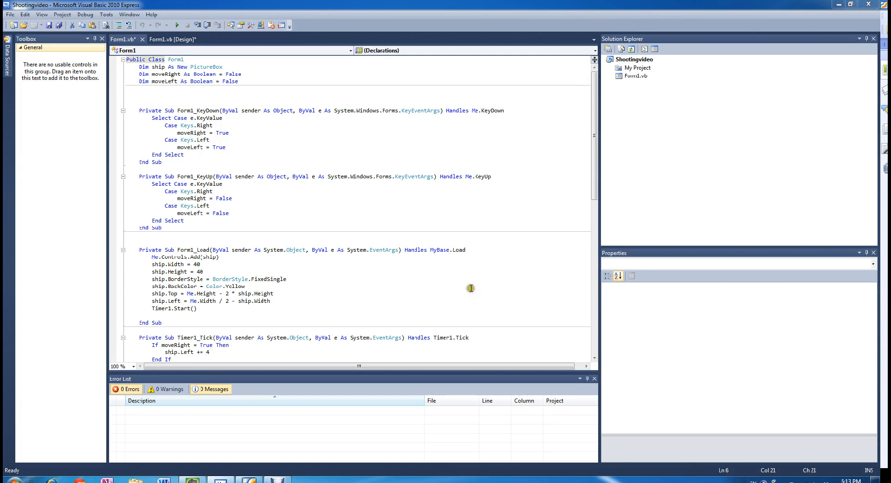
mouse_move(177, 25)
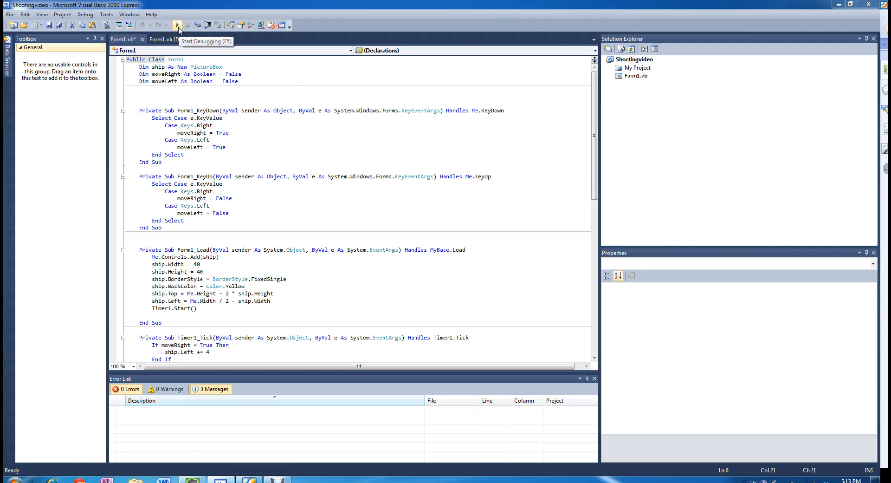
Step: Run the game to check the yellow ship, then close the running game window
click(177, 25)
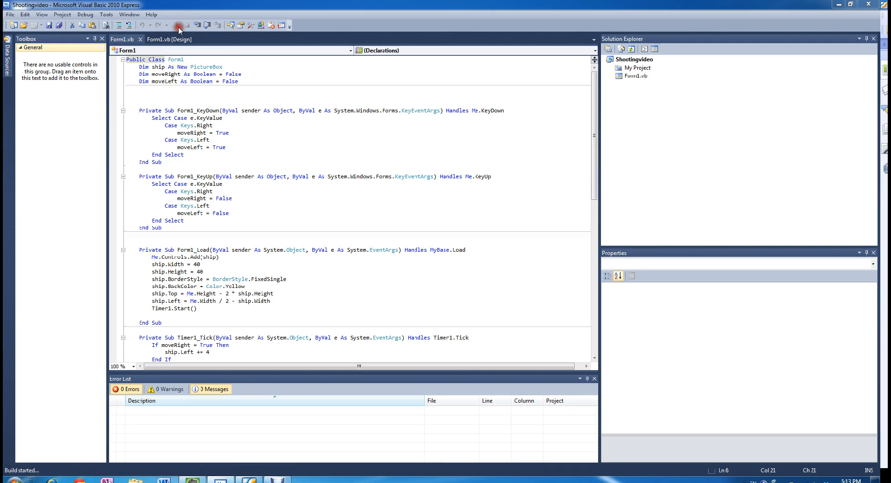
click(177, 24)
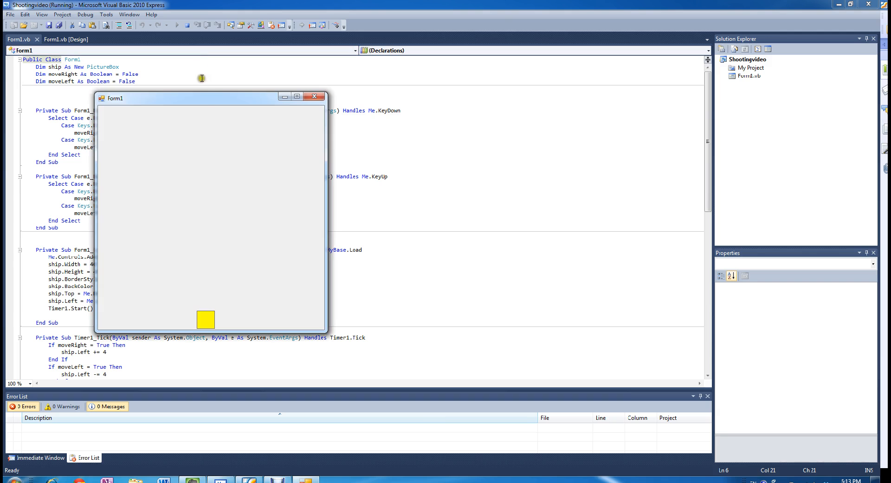
drag(210, 98, 364, 100)
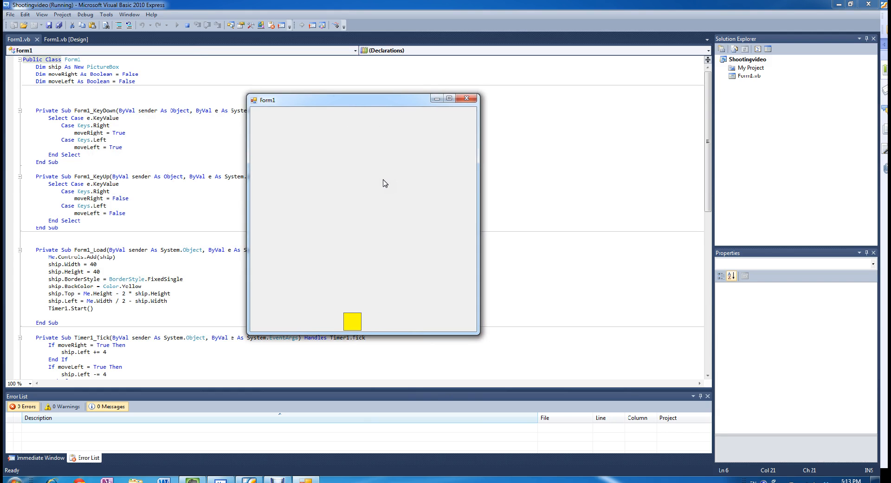
click(467, 97)
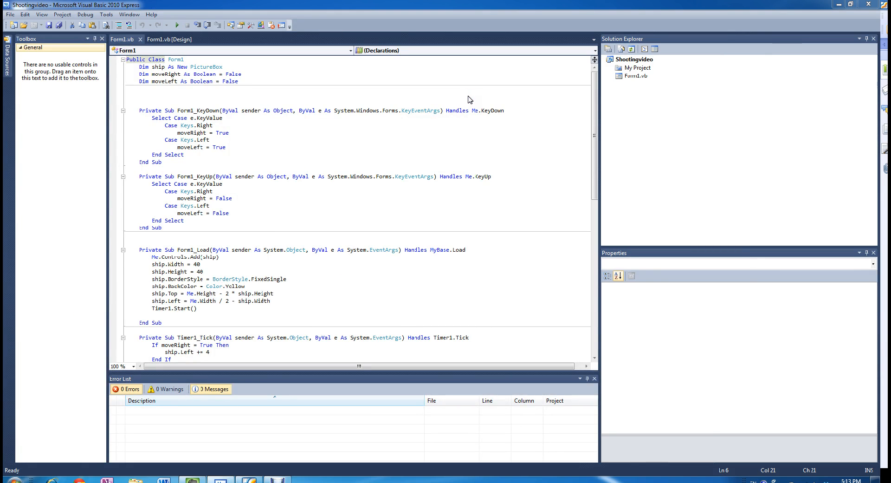
mouse_move(447, 188)
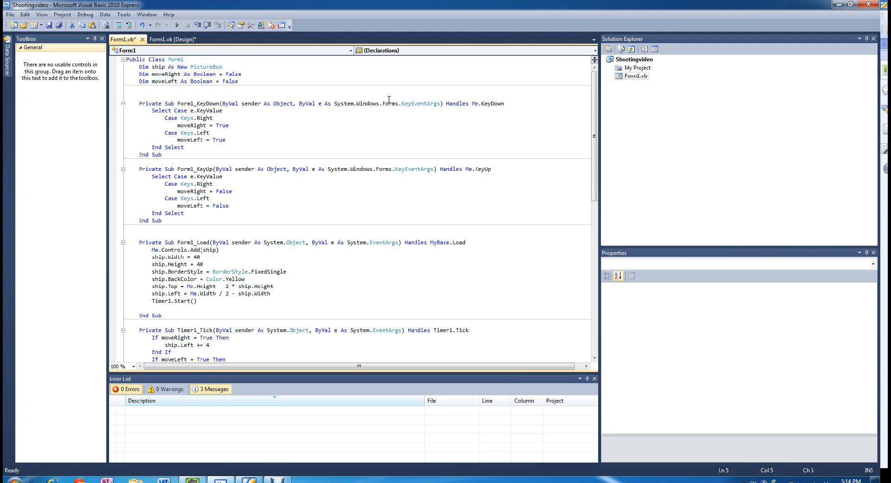
Step: Declare Dim missle As New PictureBox below the moveLeft declaration
text(D)
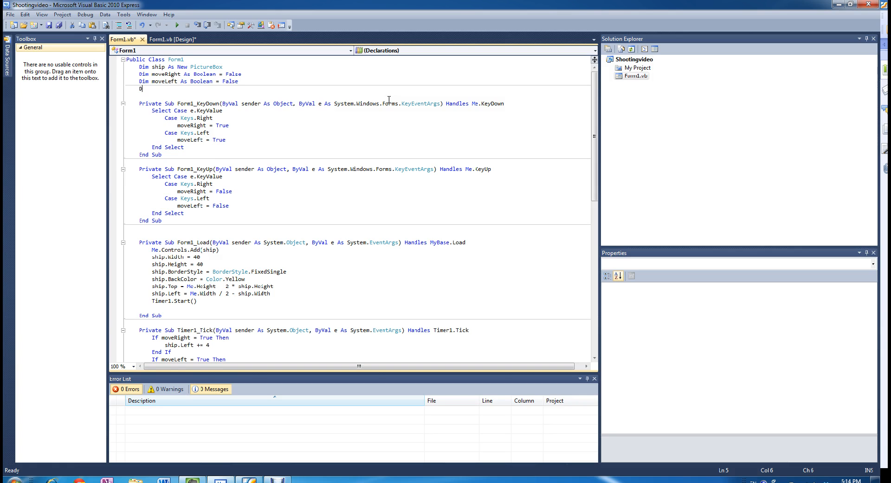
text(m m)
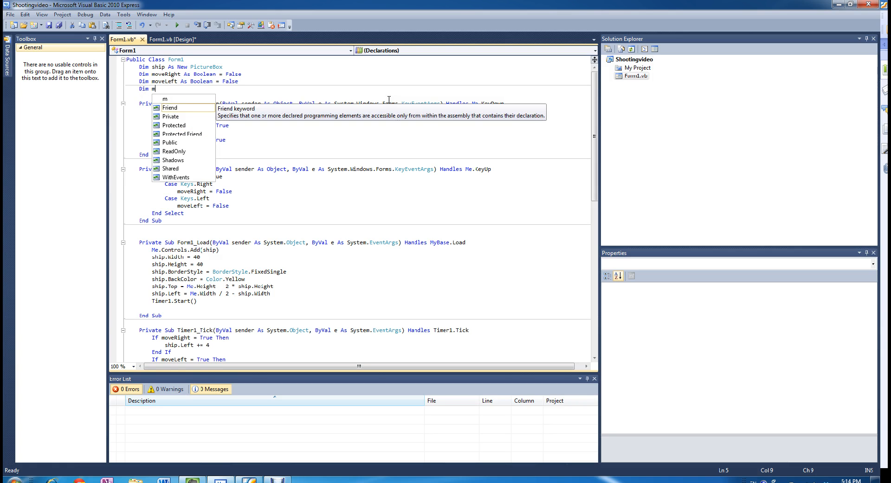
text(issle As New PictureBox)
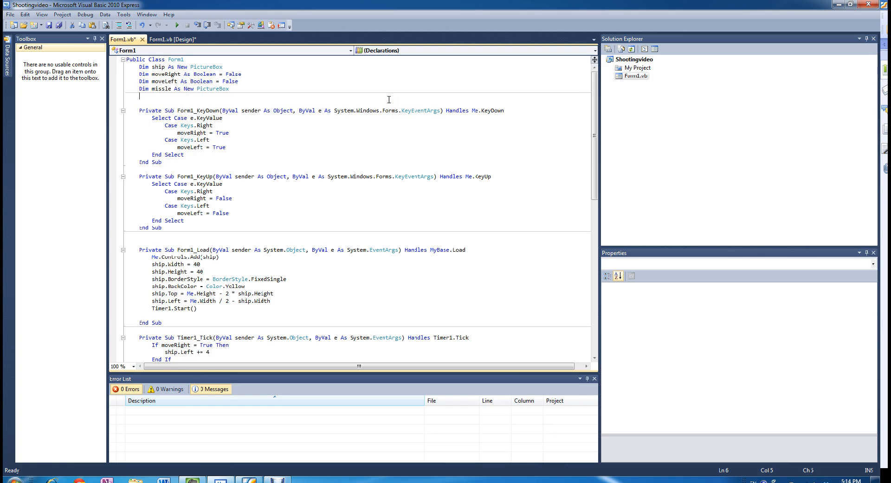
mouse_move(286, 96)
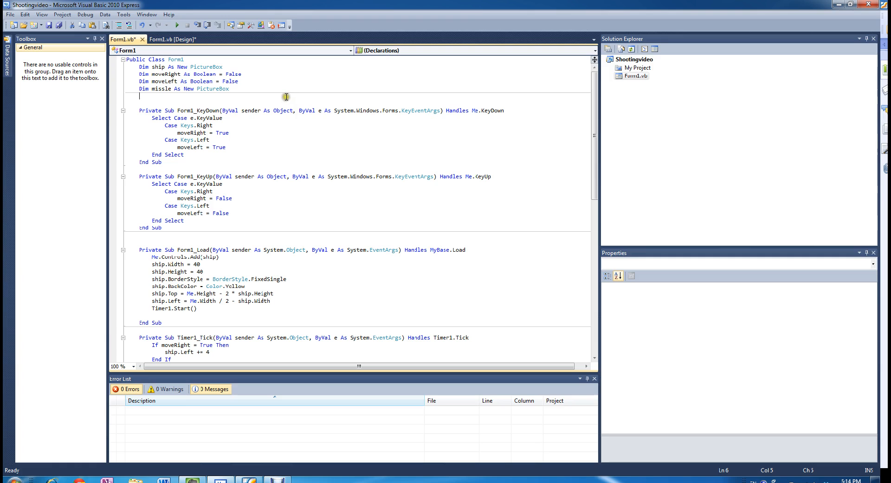
mouse_move(263, 143)
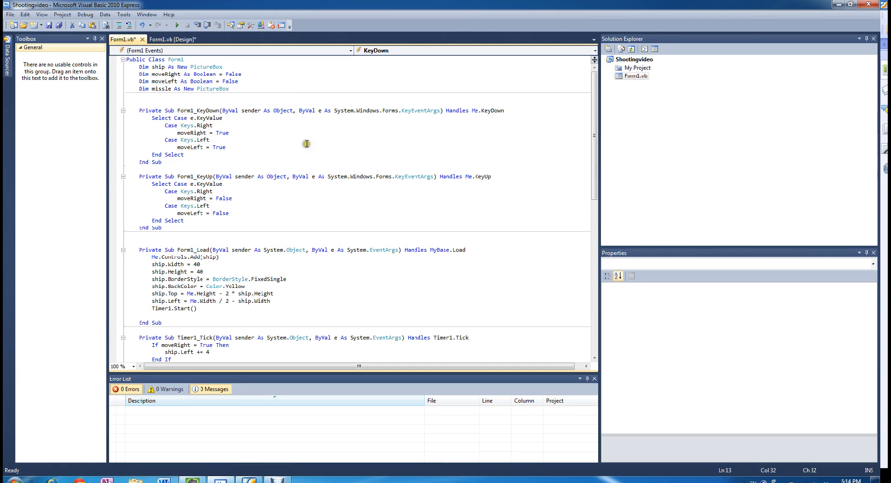
Step: Add Case Keys.Space in Form1_KeyDown with Me.Controls.Add(missile)
text(Case)
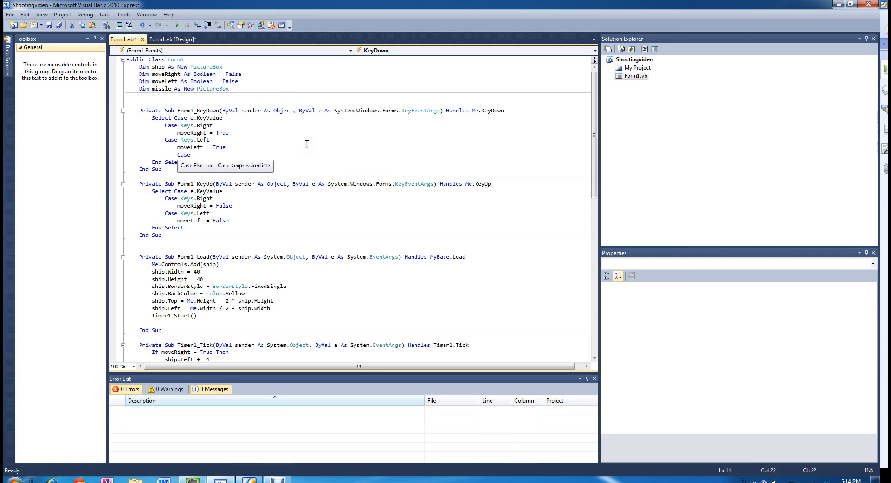
text(Keys.Space)
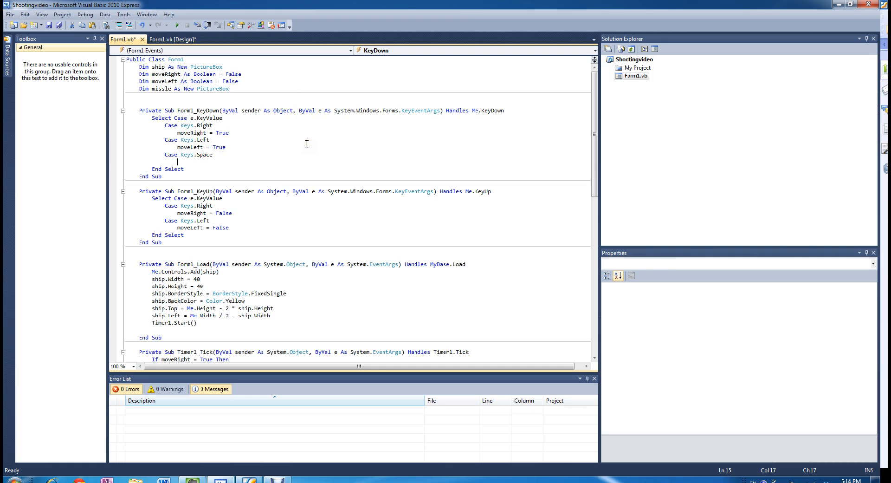
text(Me.c)
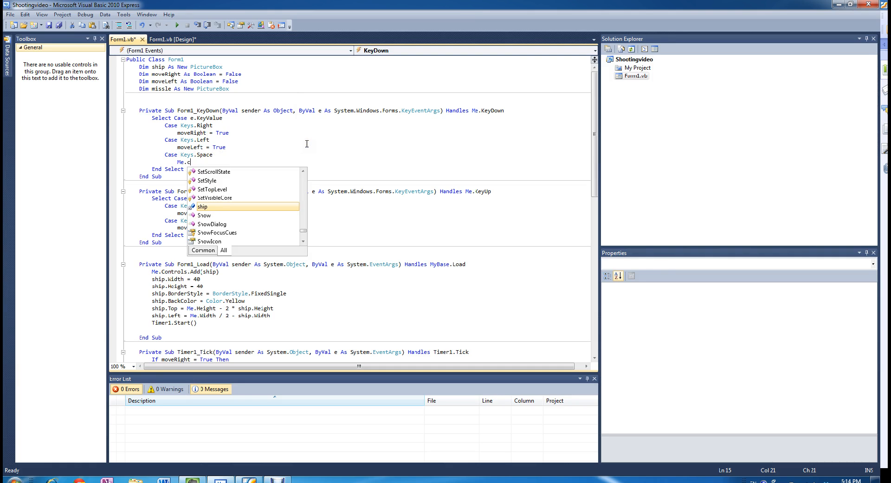
text(ontrols.)
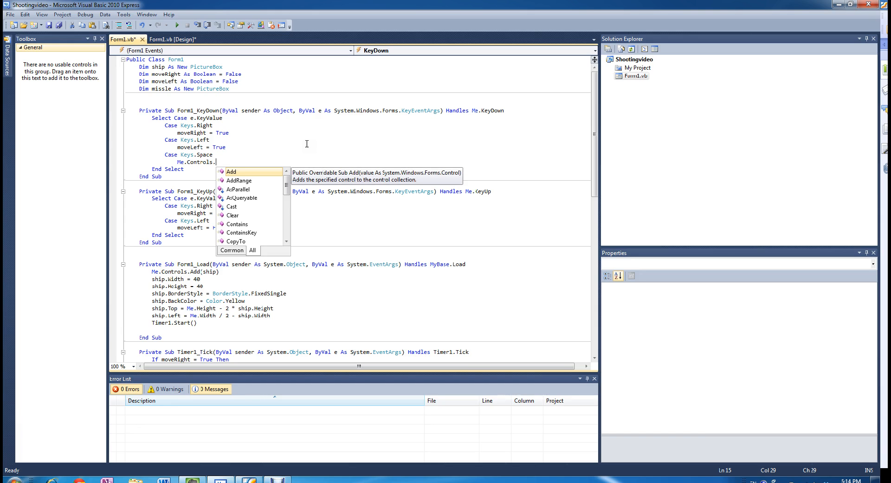
text(Add(missle)
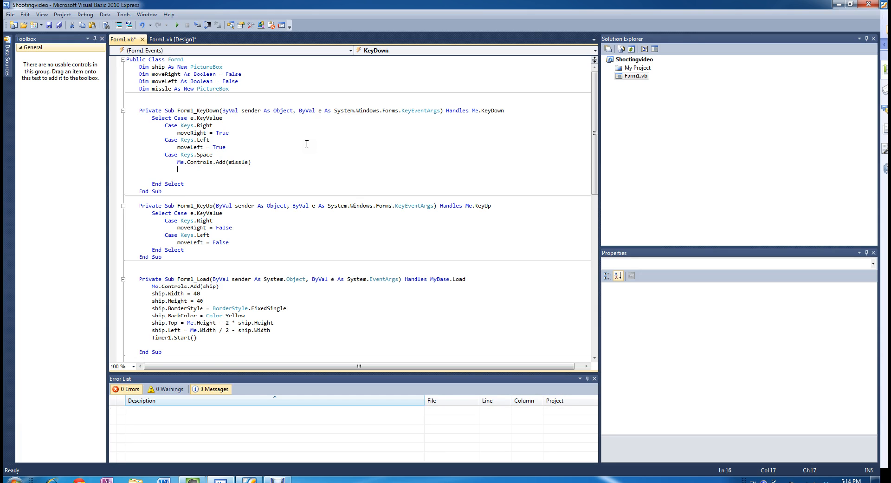
text(MissingFieldException.e)
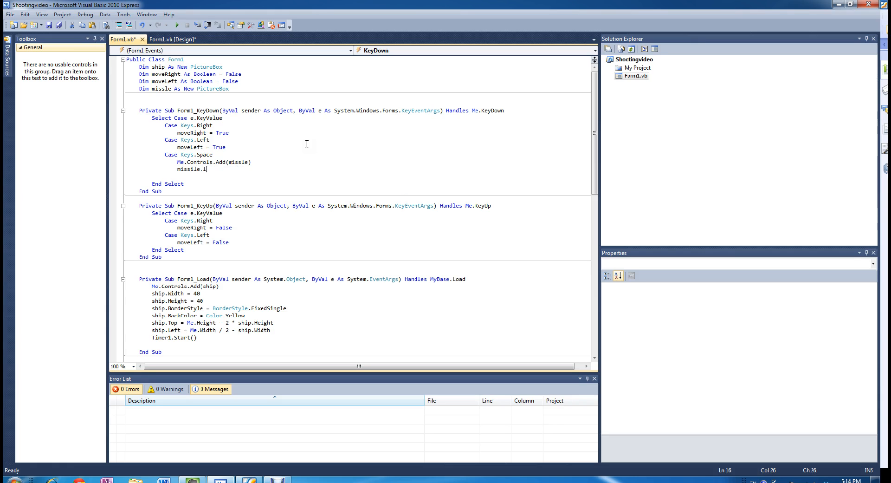
key(backspace)
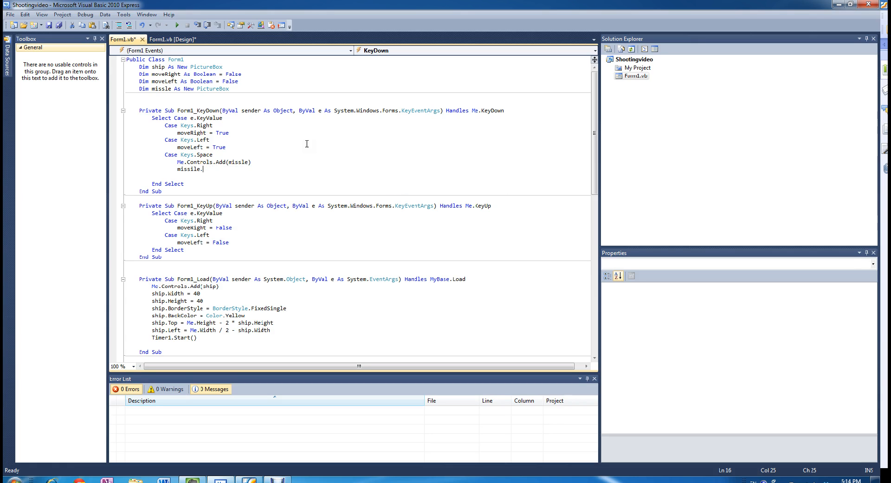
Step: Set missile.Width = 10 and Height = 10, and respell the declared name as missile
text(widt)
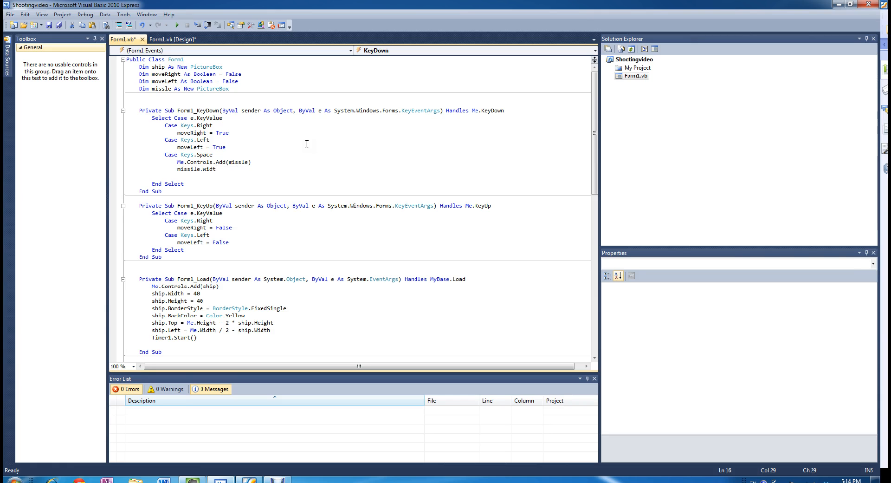
text(h=10)
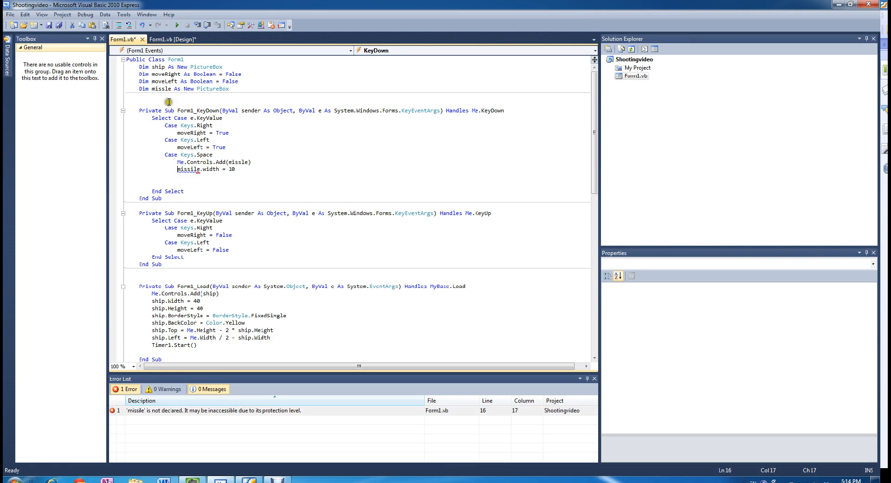
click(165, 89)
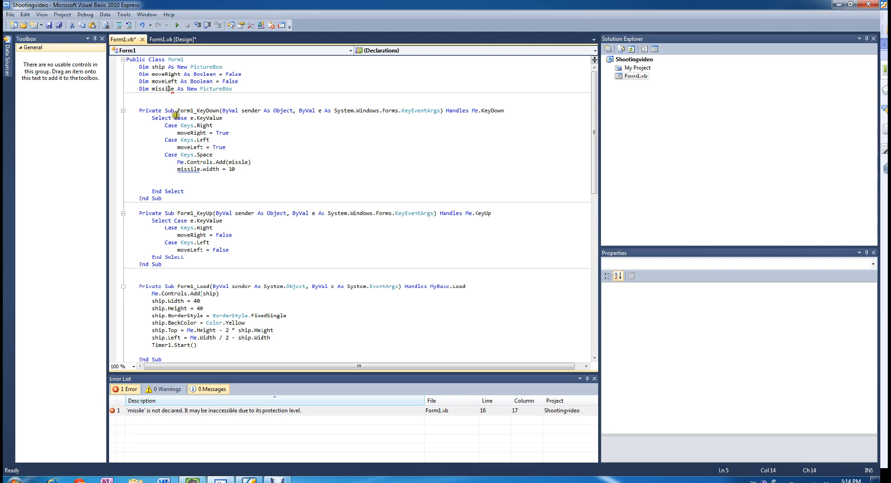
click(222, 169)
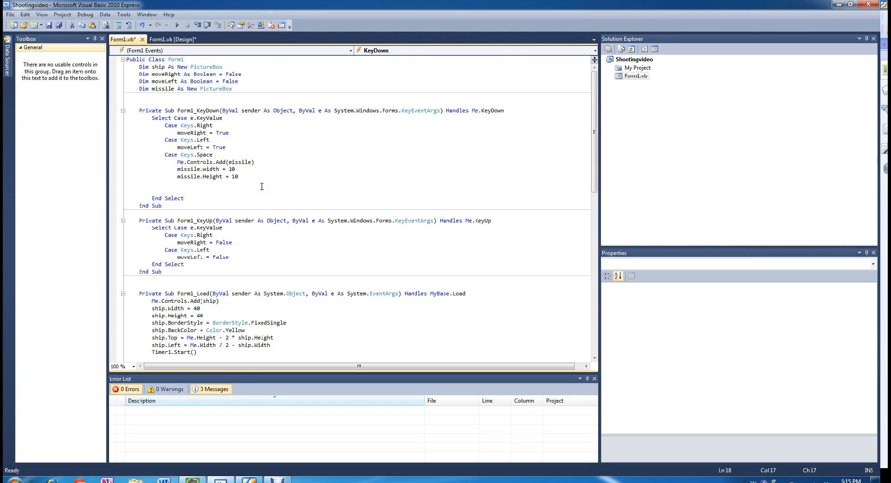
Step: Give the missile BorderStyle FixedSingle and BackColor Color.Blue
text(missile)
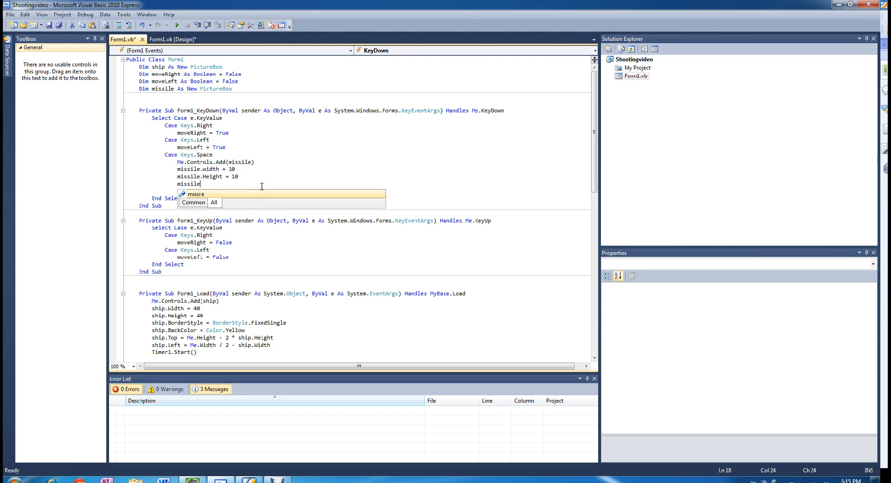
text(.)
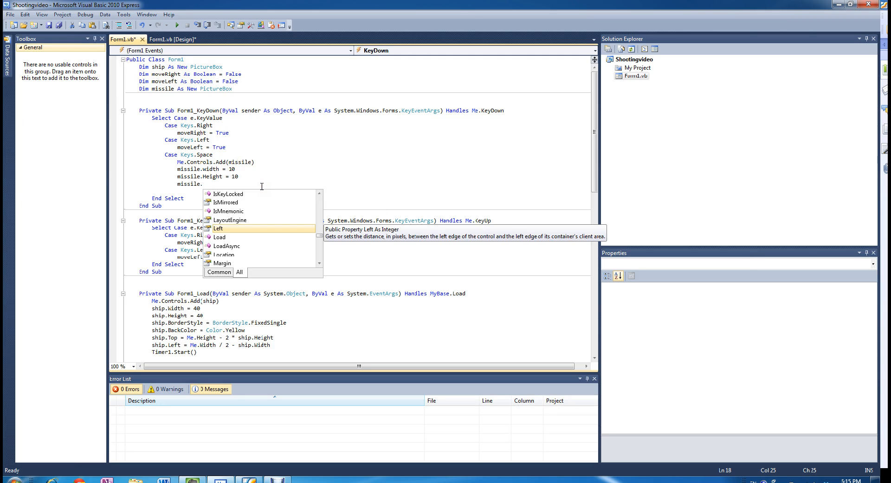
text(BorderStyle=)
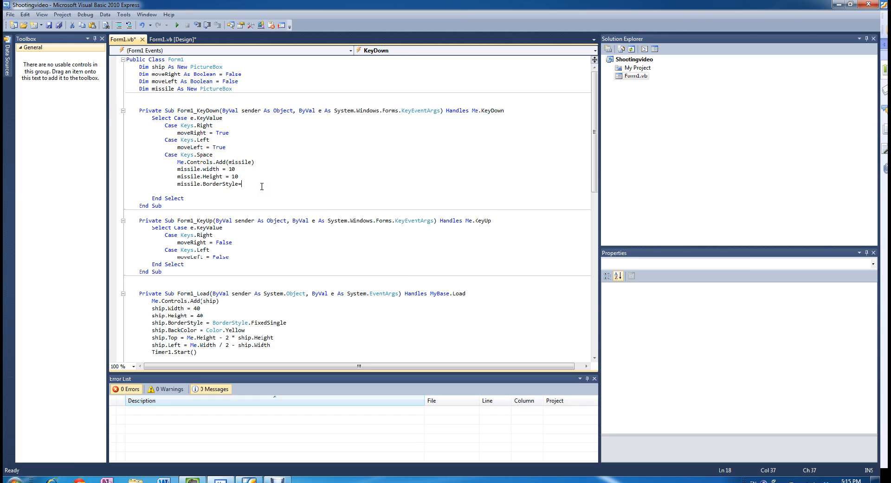
text(borderStyle.FixedSingle)
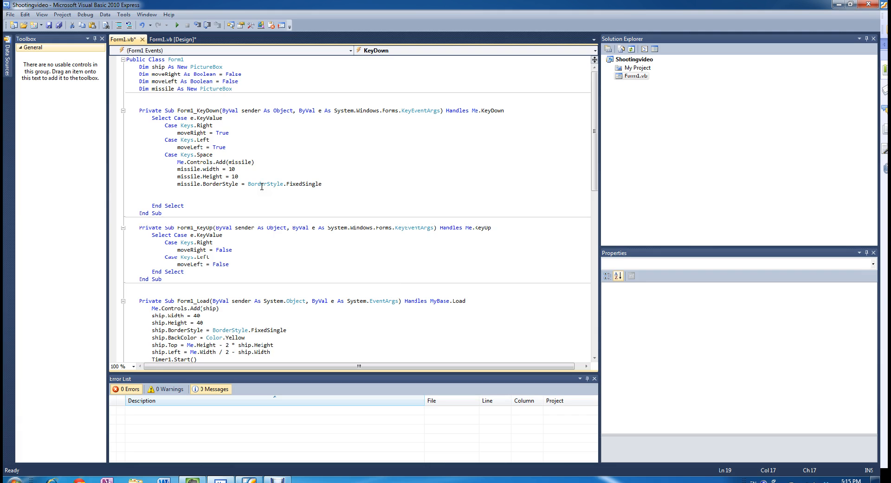
text(missile.)
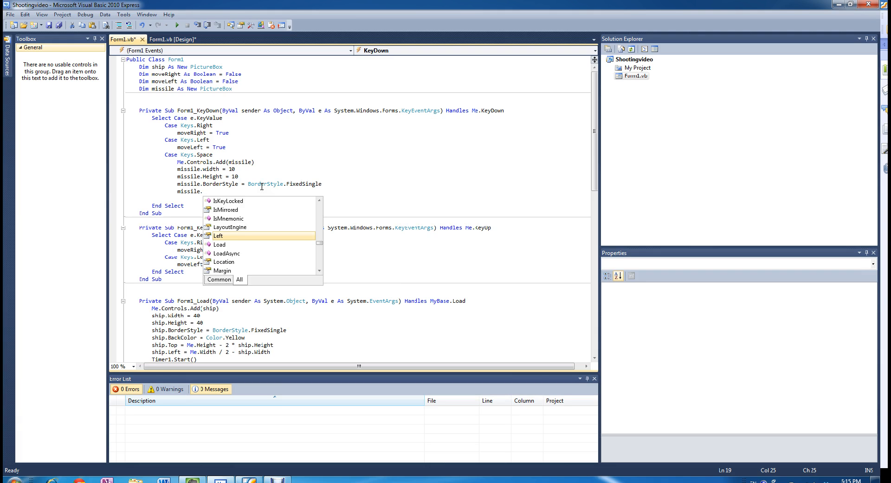
text(BackColor.)
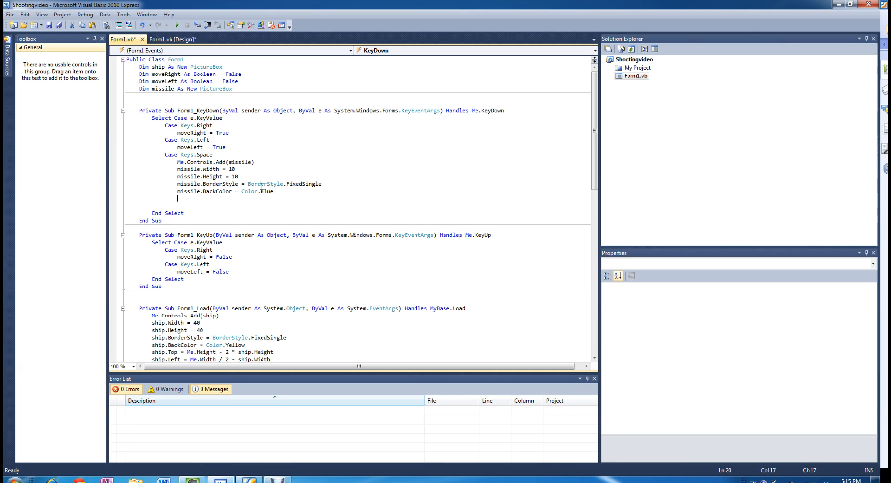
Step: Set missile.Top = ship.Top, missile.Left = ship.Left, and call missile.BringToFront()
text(missile)
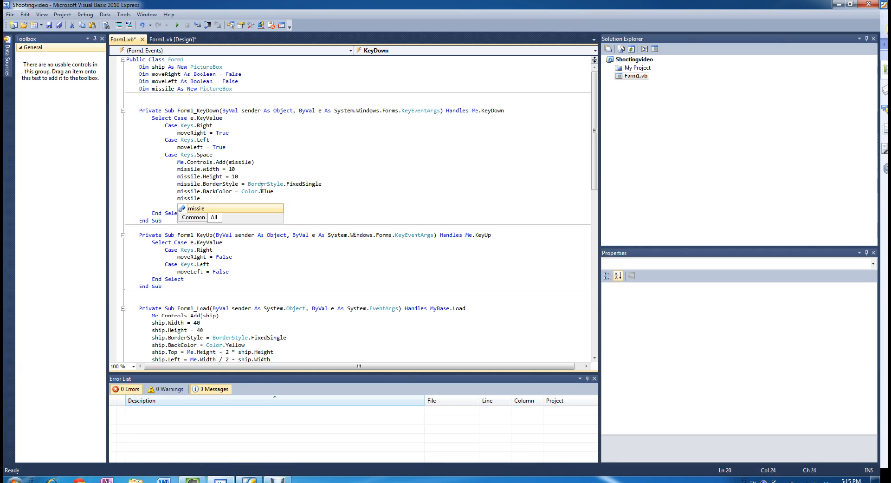
text(.top)
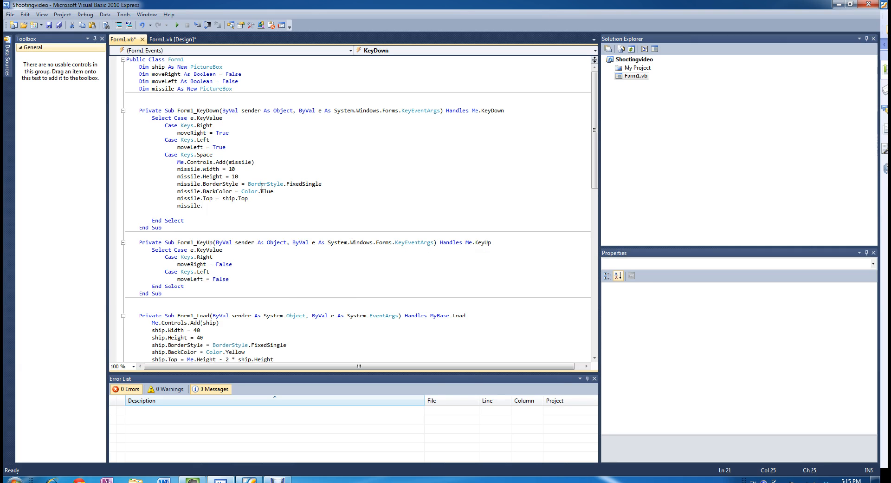
text(Left=)
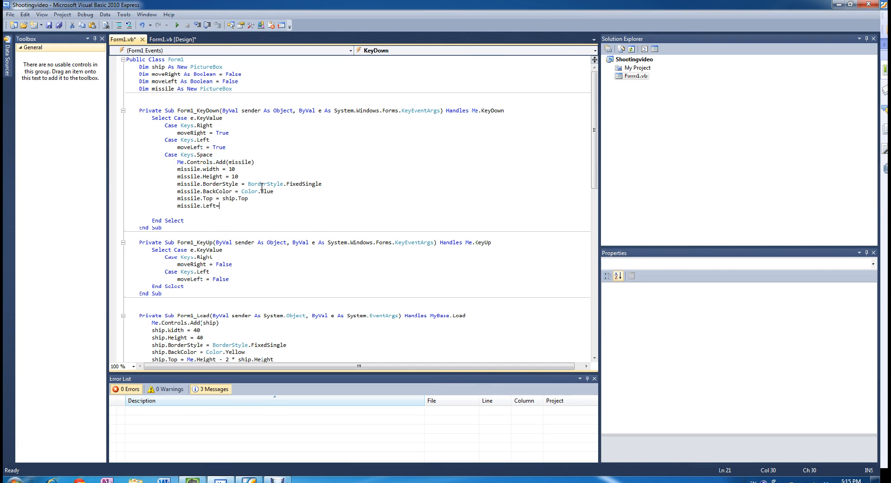
text(ship.Left)
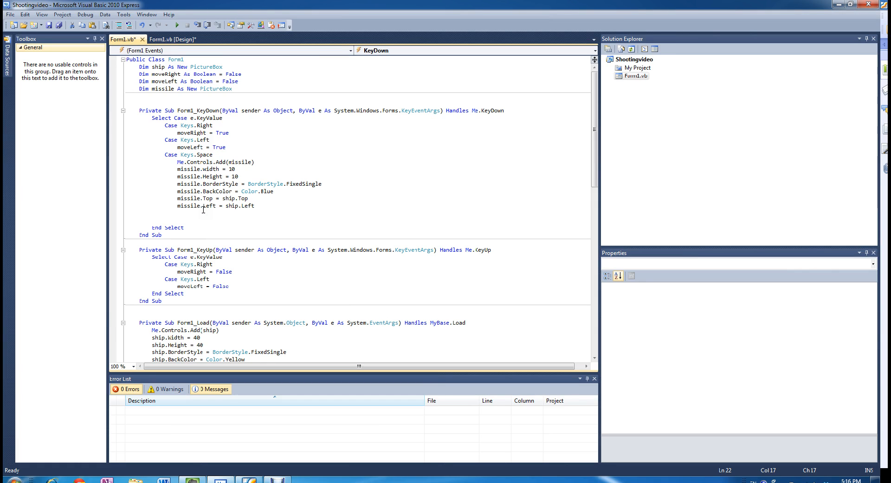
mouse_move(282, 216)
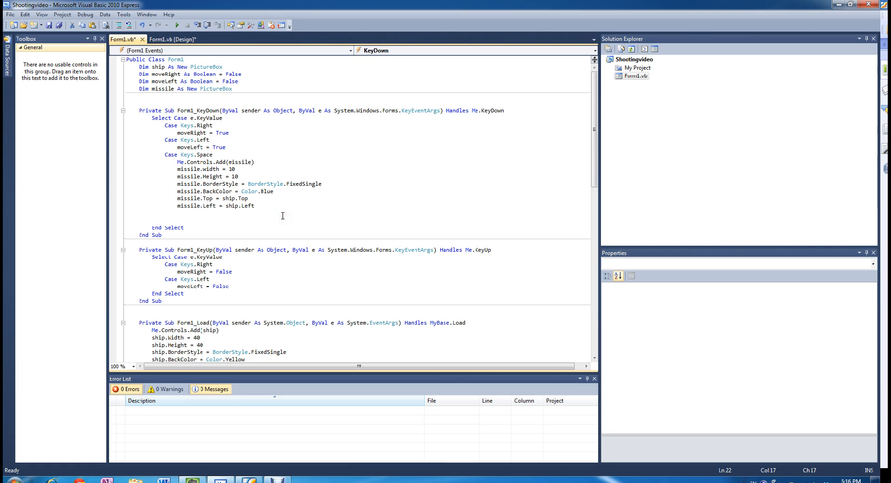
text(missile)
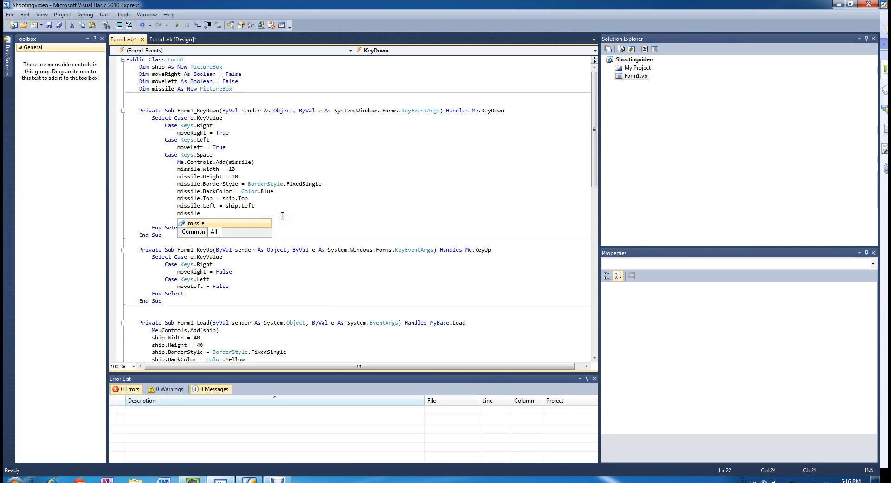
text(.)
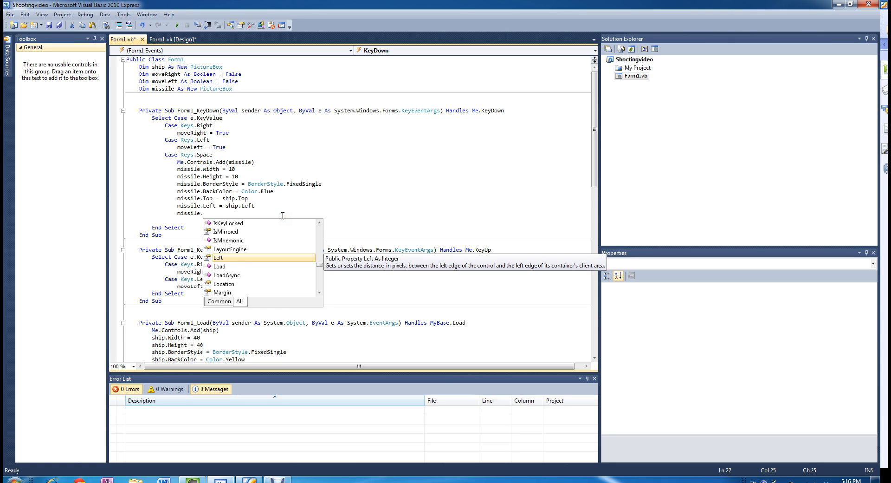
text(br)
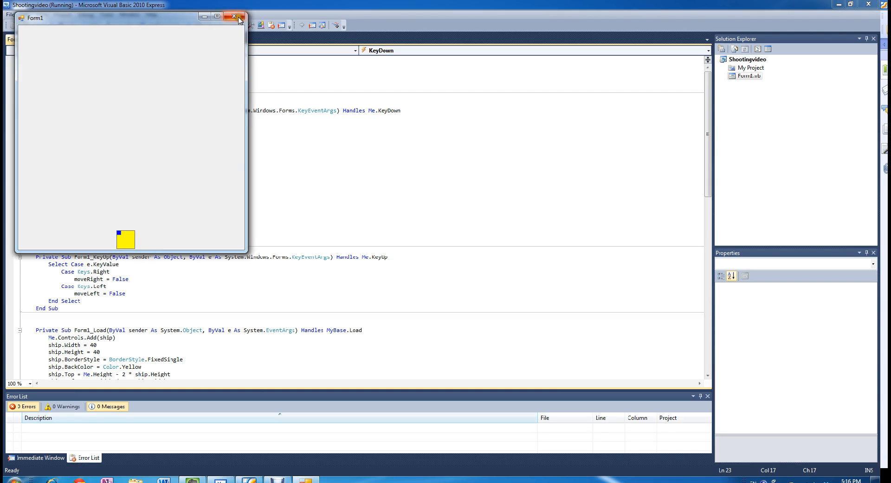
mouse_move(233, 16)
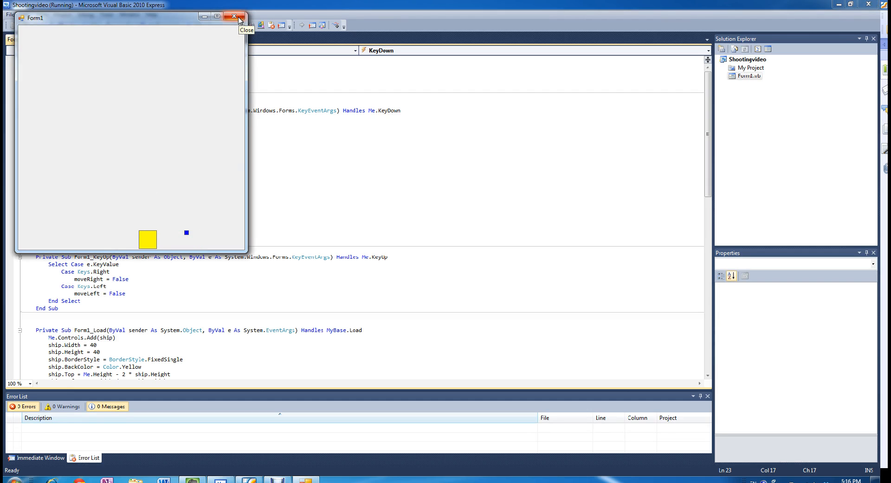
click(234, 16)
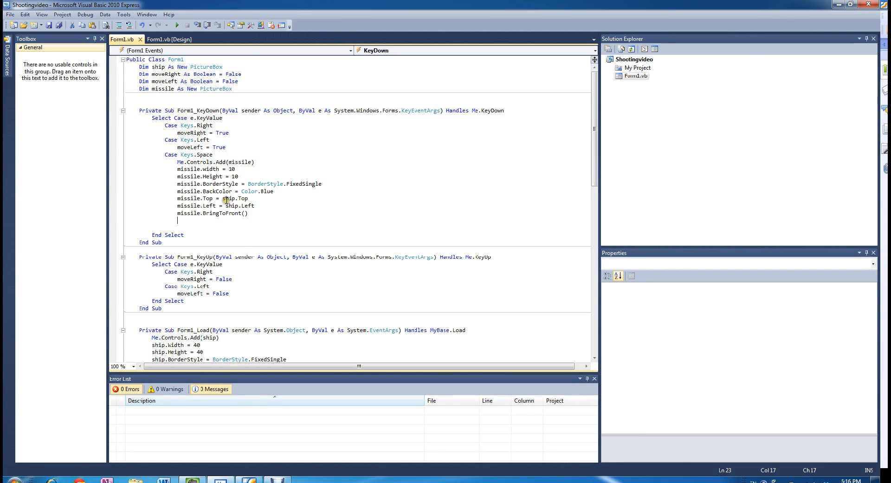
Step: Change missile.Top to ship.Top + ship.Height / 2 - missile.Height / 2
click(260, 211)
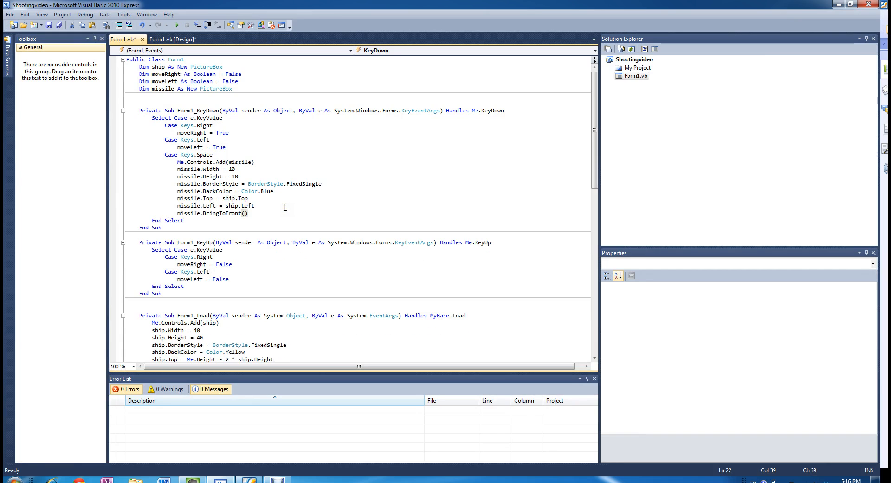
mouse_move(222, 213)
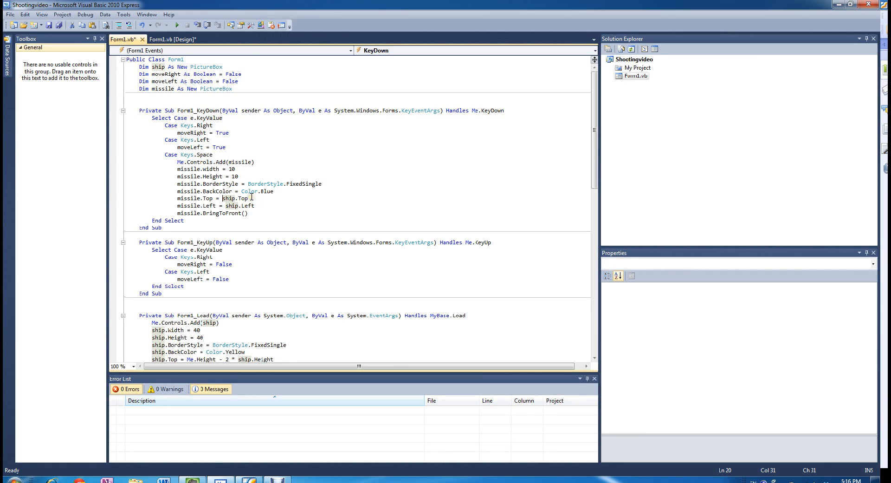
click(251, 198)
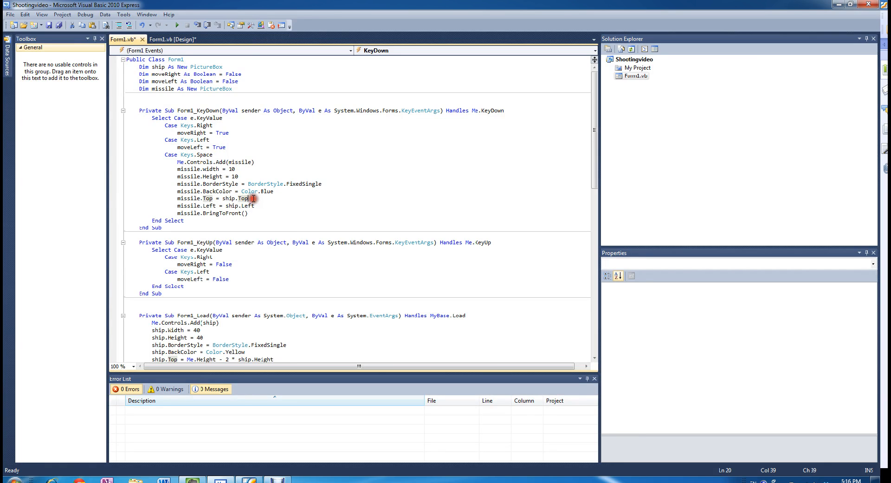
mouse_move(244, 198)
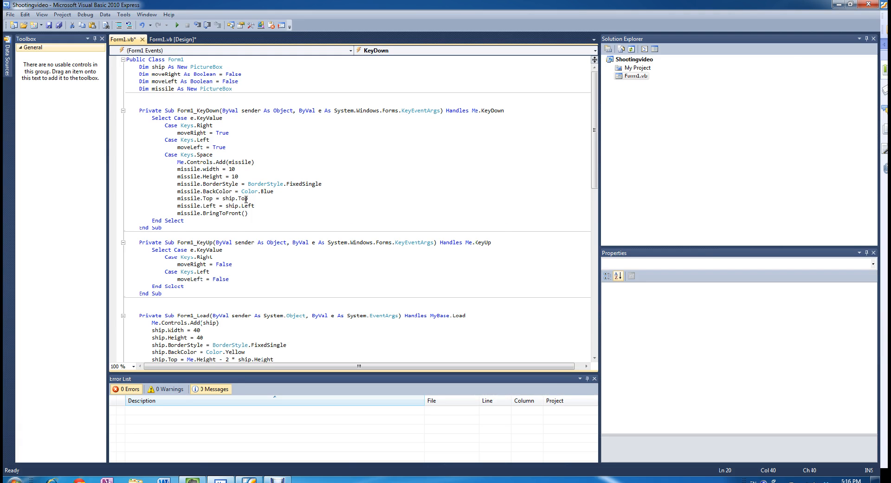
text(+)
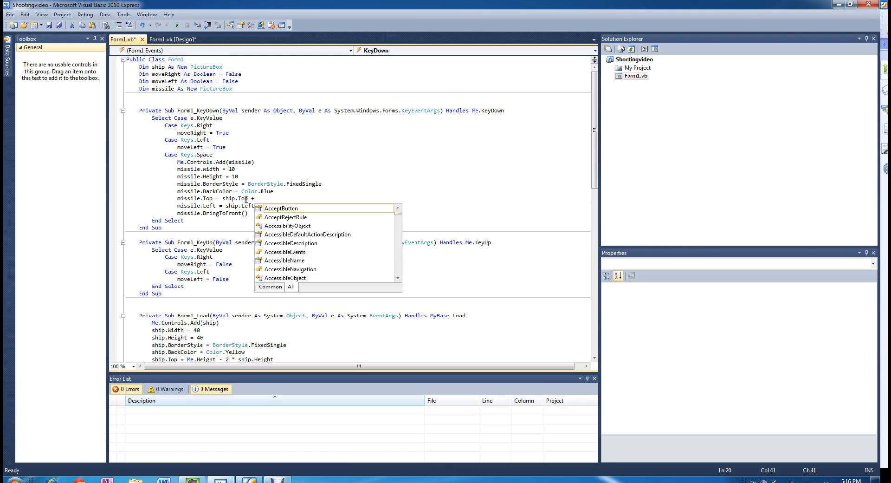
text(ship.Height / 2 -)
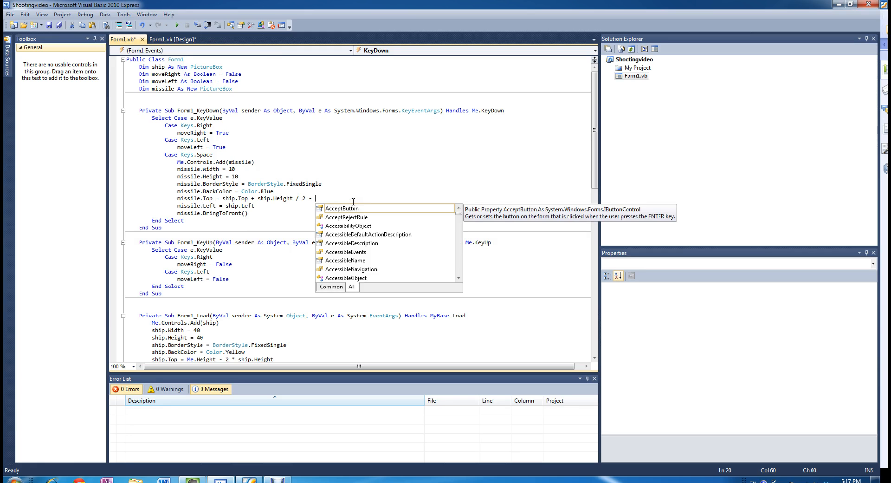
text(b)
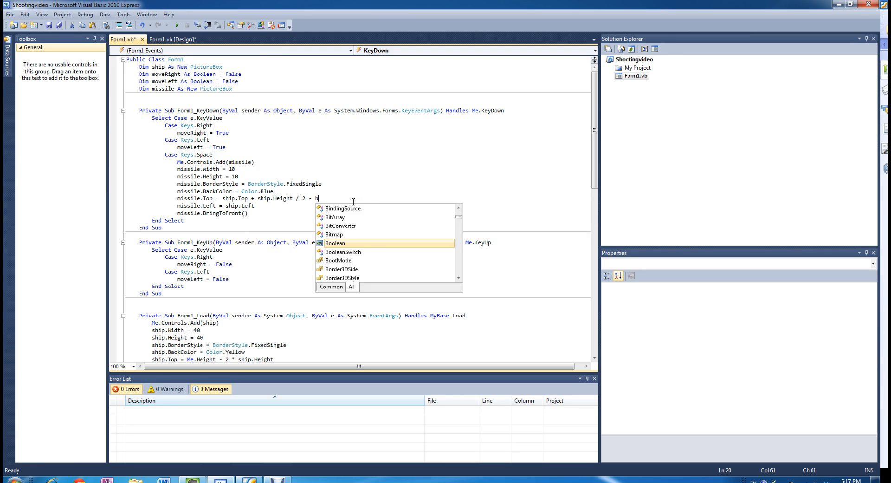
text(issile.Height / 2)
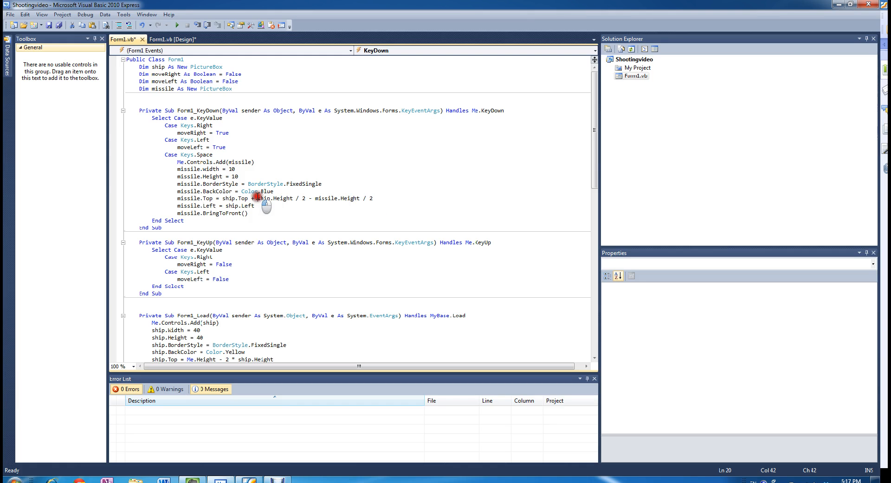
double_click(281, 198)
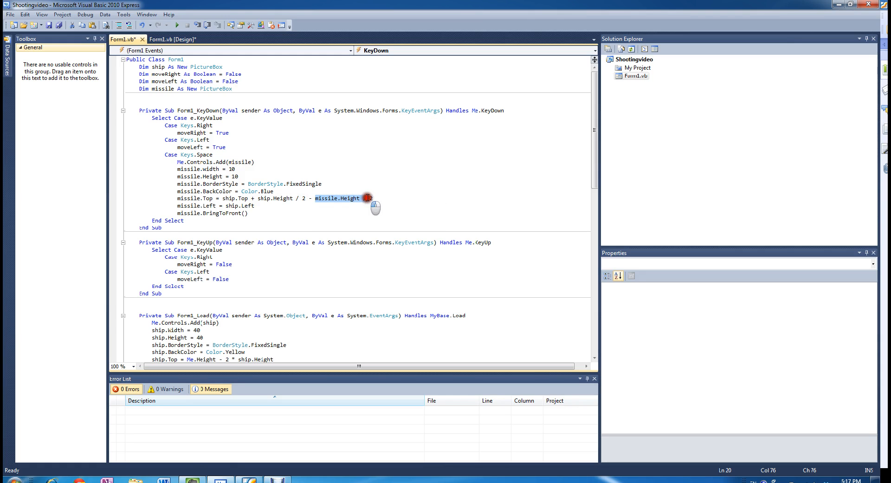
text(/ 2)
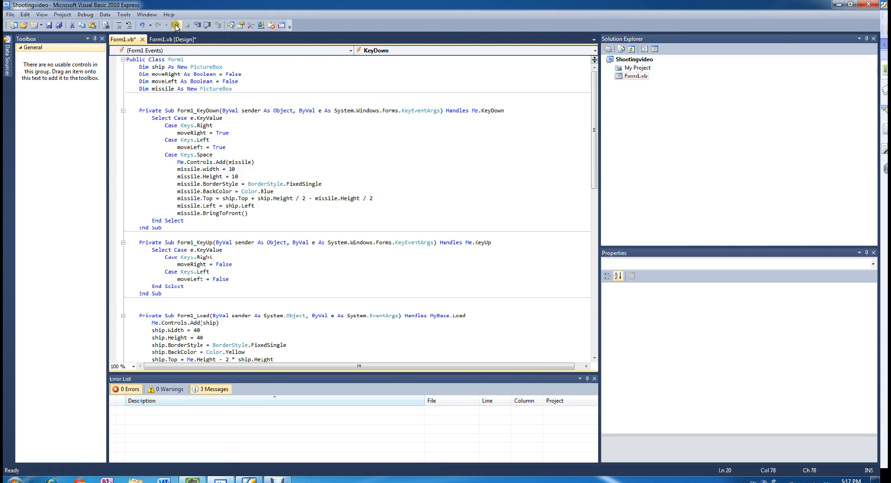
Step: Start debugging and focus the running Form1 window with the yellow ship
click(176, 25)
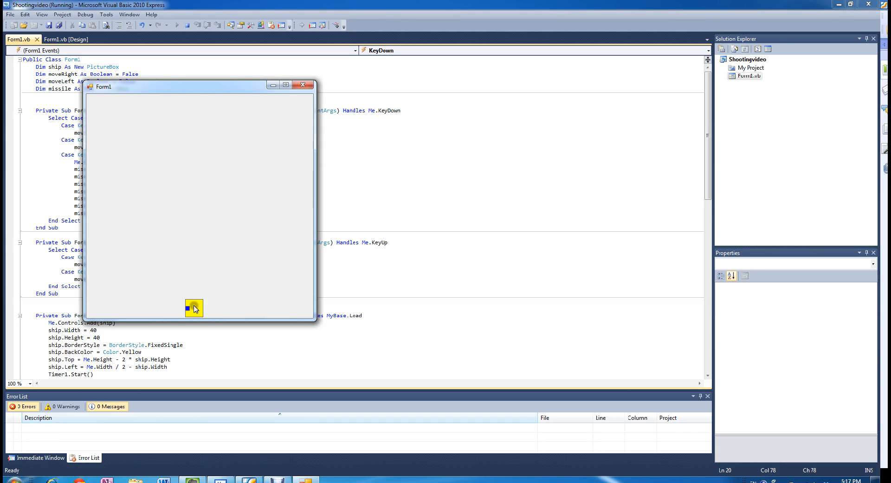
click(303, 85)
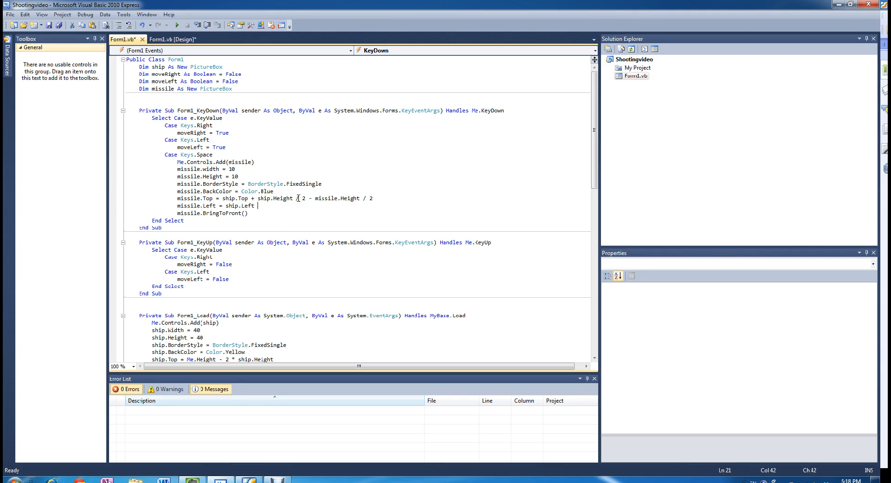
Step: Change missile.Left to ship.Left + ship.Width / 2 - missile.Width / 2 and run the game
text(+)
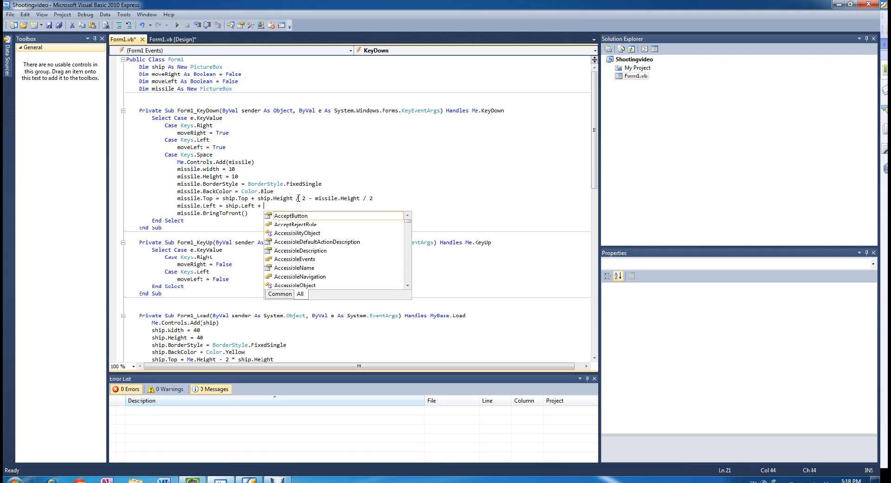
text(s)
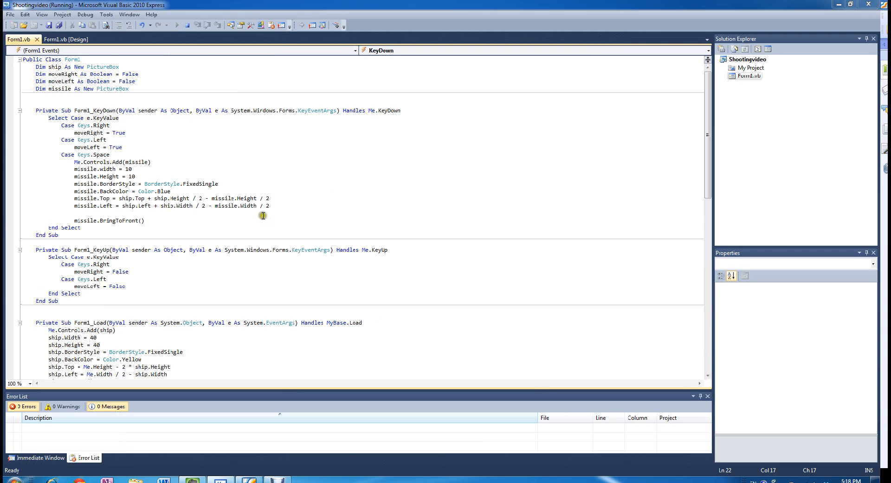
Step: Fire with Space to see the missile centred on the ship, then close the game window
click(166, 25)
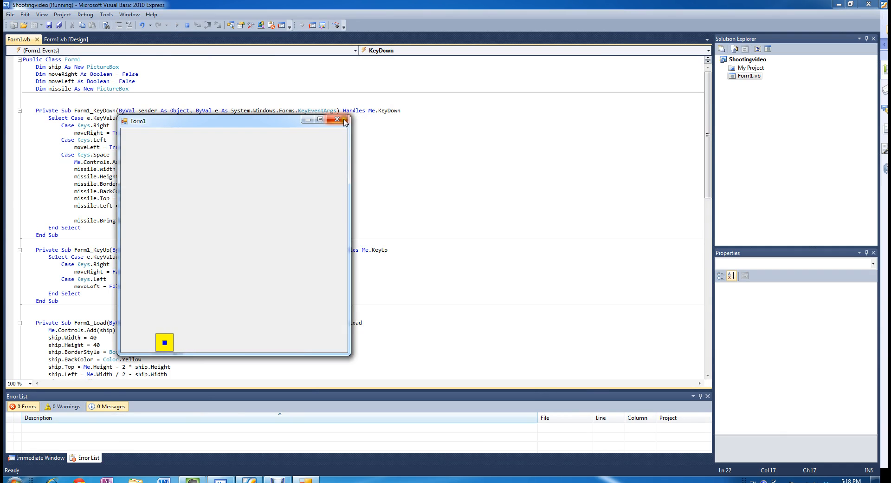
click(344, 118)
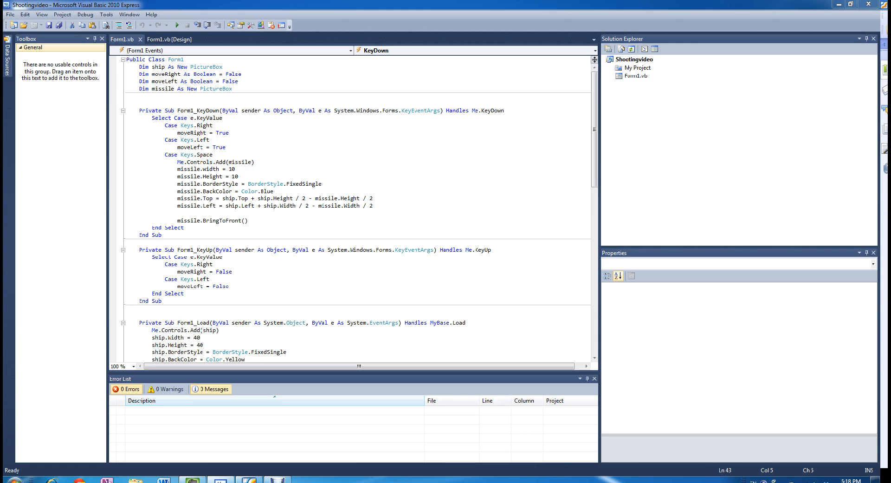
mouse_move(506, 233)
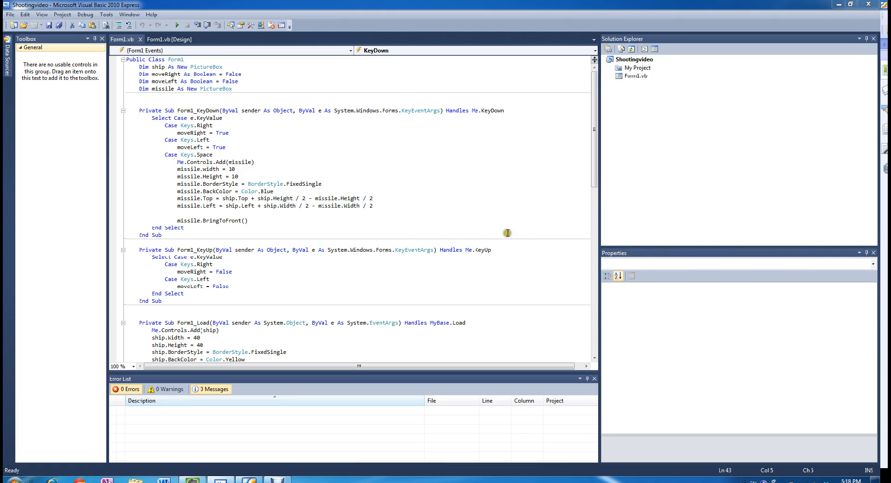
Step: Declare Dim startShooting As Boolean = False with the other declarations
scroll(down, 3)
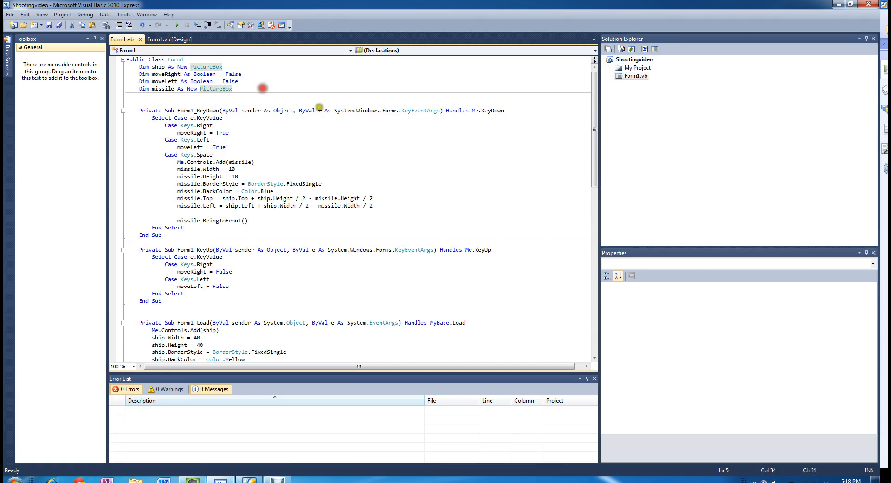
text(dim)
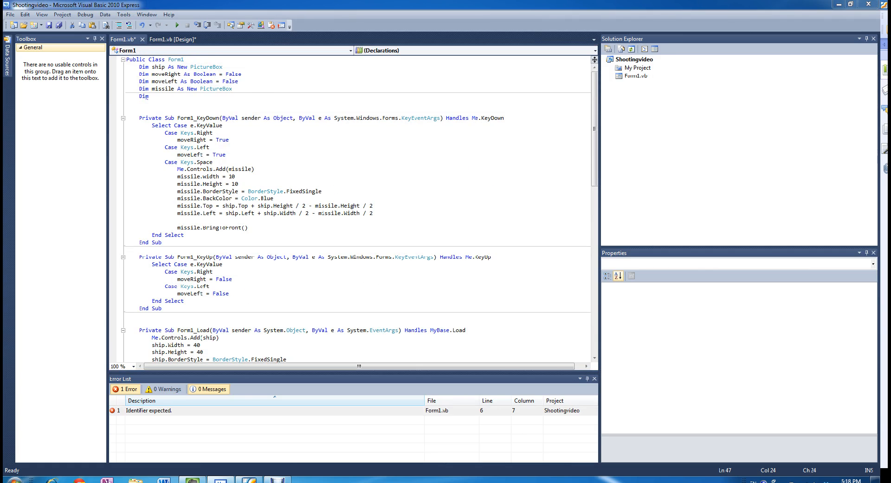
mouse_move(276, 106)
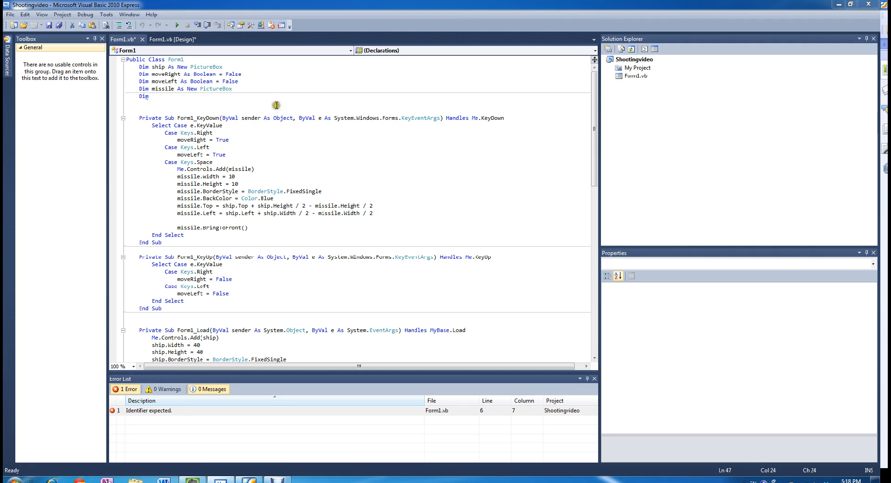
text(startSho)
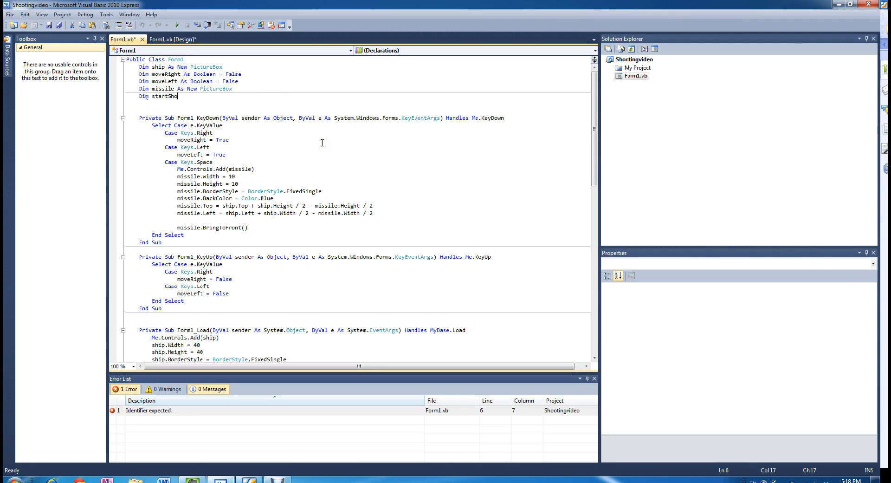
text(oting As Boolean)
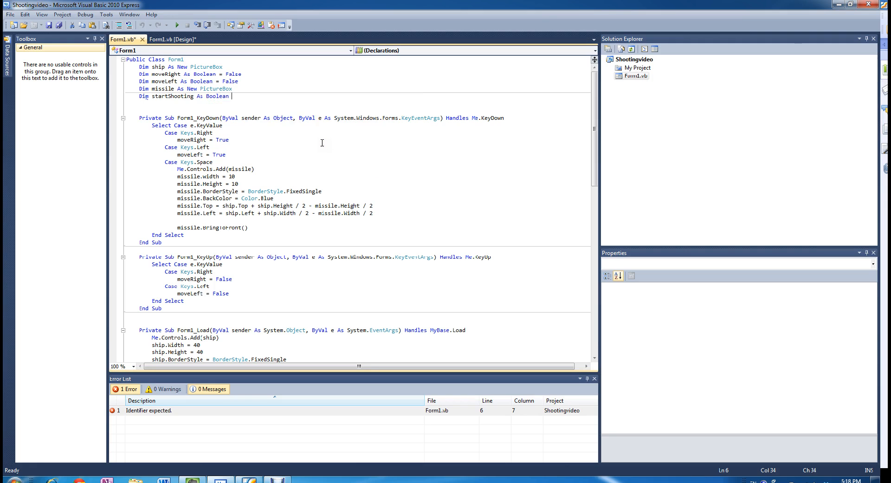
text(=)
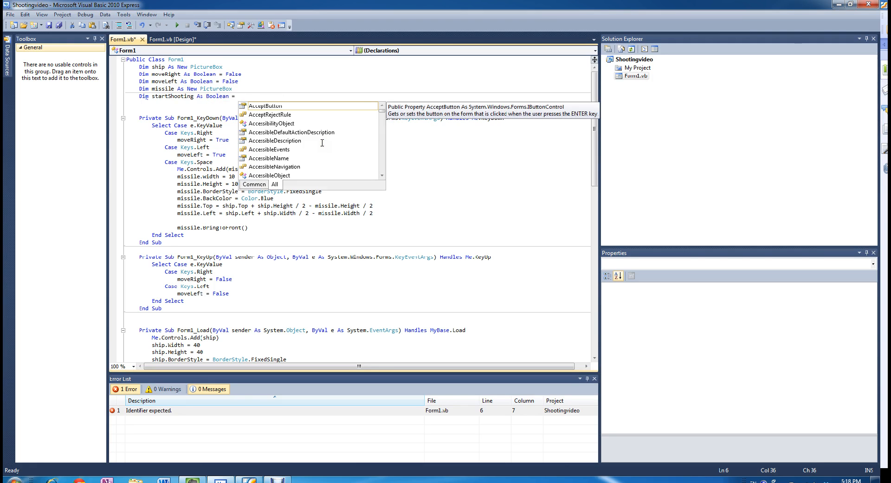
text(false)
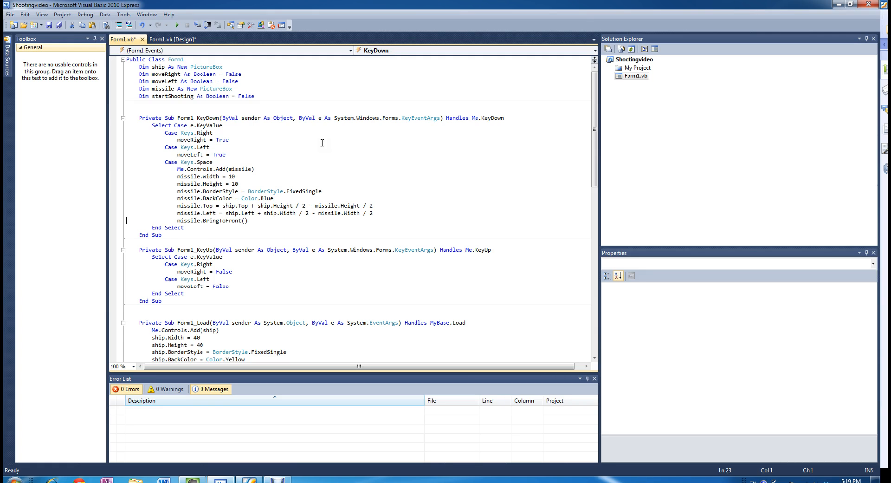
Step: Set startShooting = True after missile.BringToFront() in the Keys.Space case
click(247, 220)
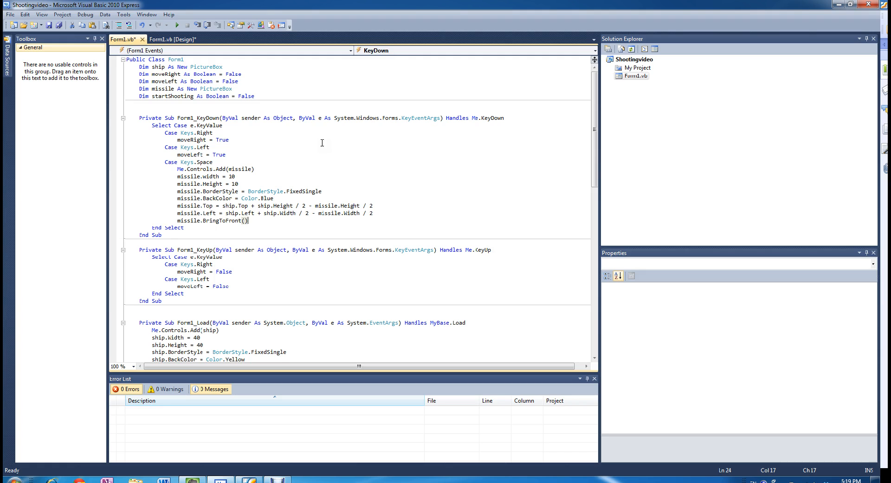
text(s)
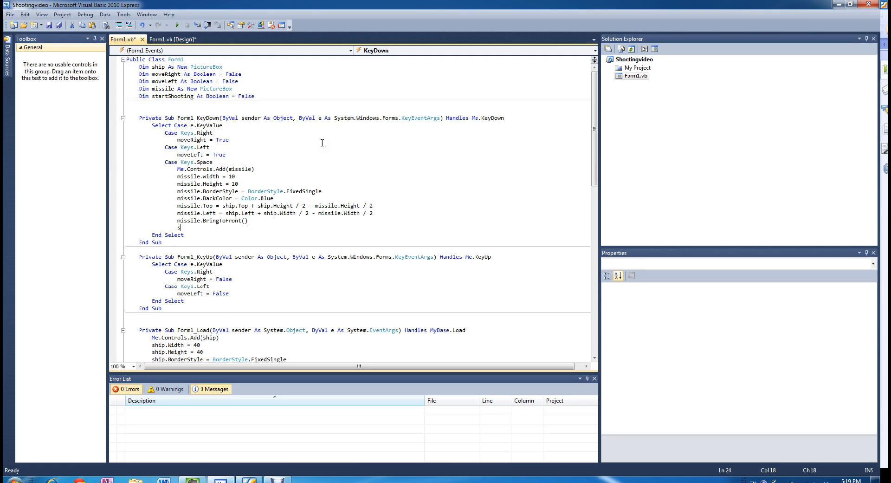
text(tartShooting=)
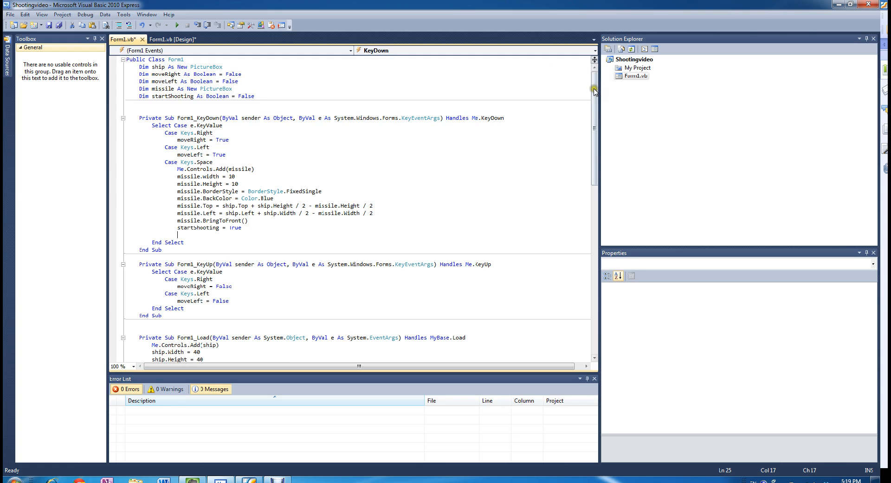
Step: In Timer1_Tick add If startShooting = True Then missile.Top -= 4
scroll(down, 3)
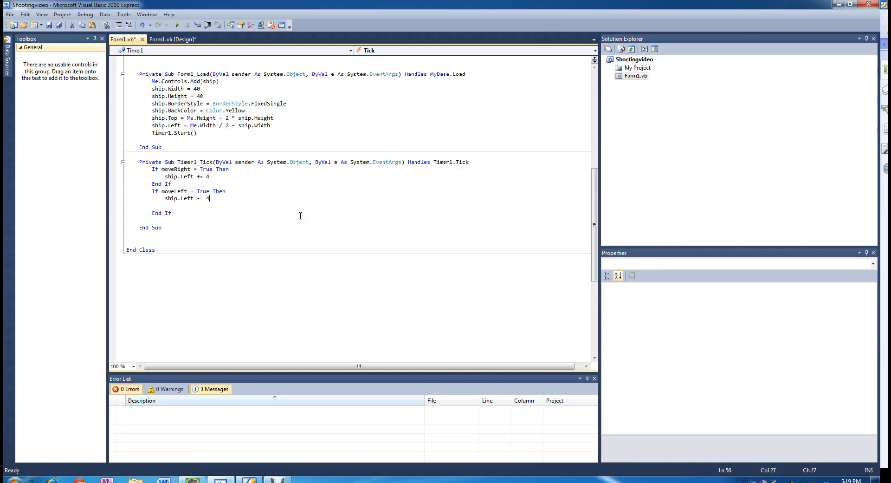
text(i)
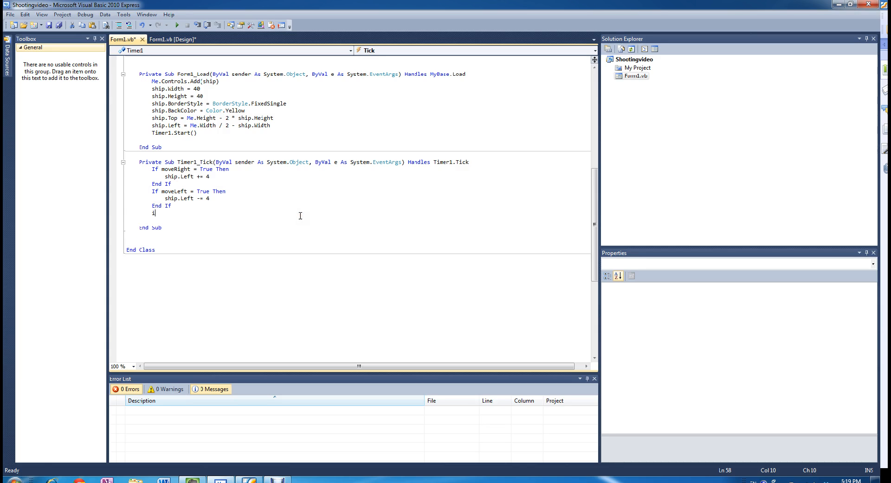
text(f startShooting = True Then)
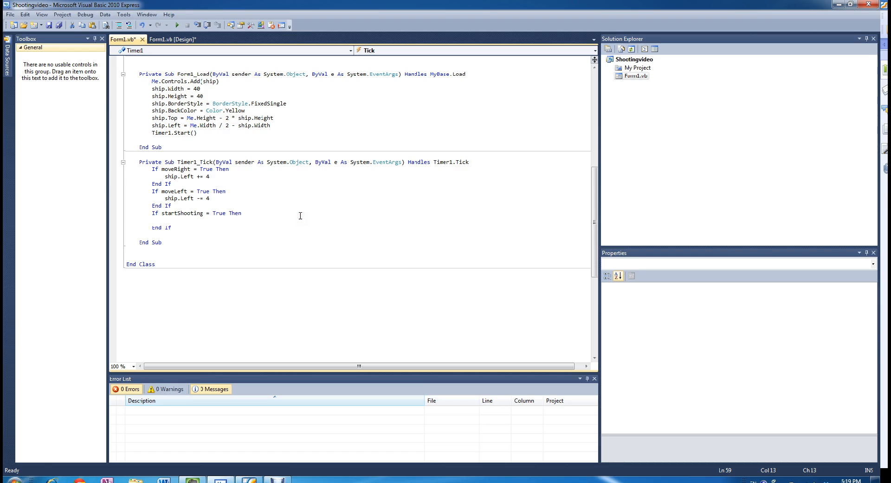
text(missile)
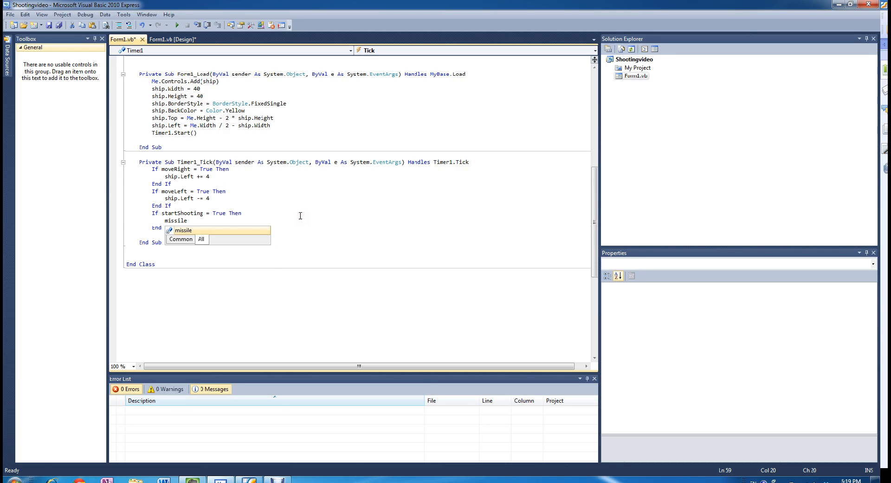
text(-)
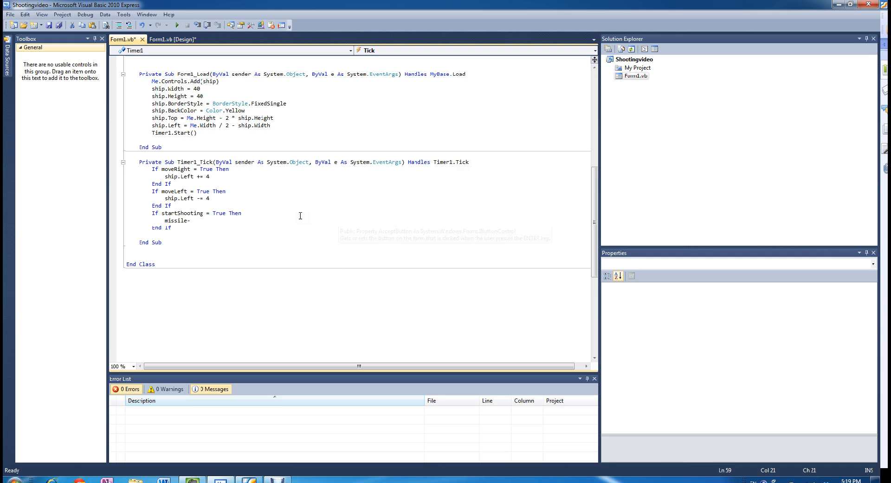
text(to)
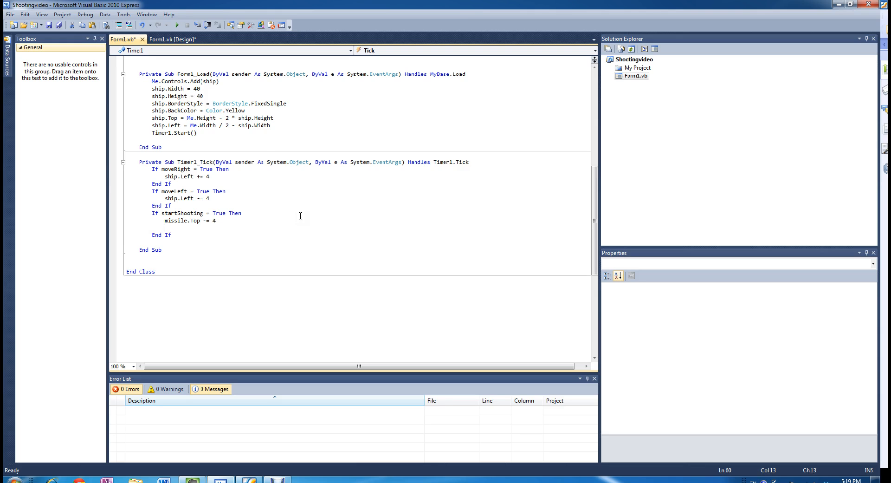
Step: Run the game and focus its window to test the moving missile
click(177, 24)
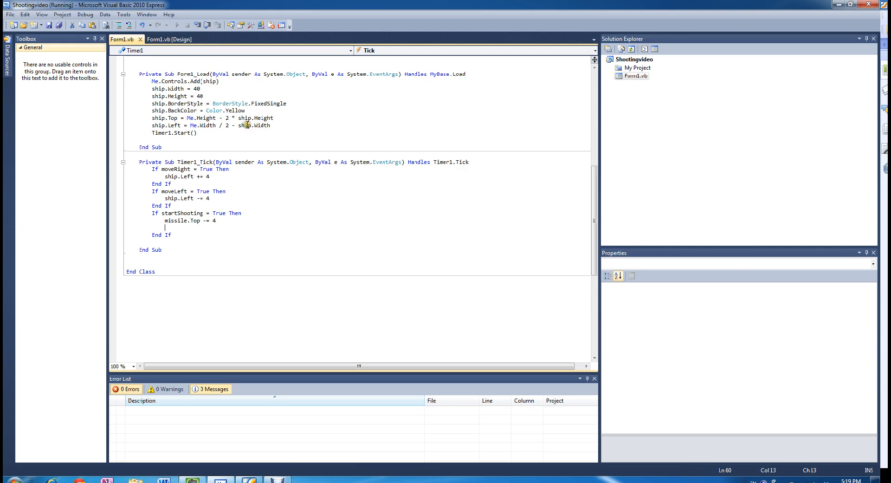
click(176, 24)
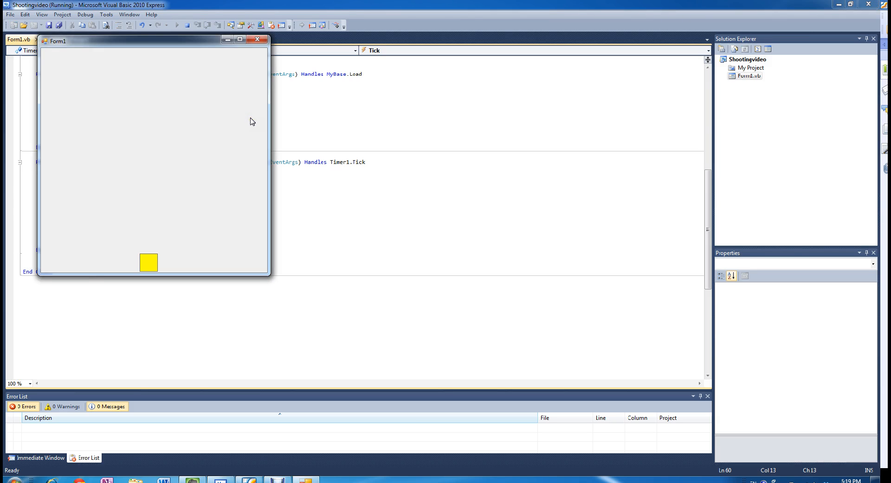